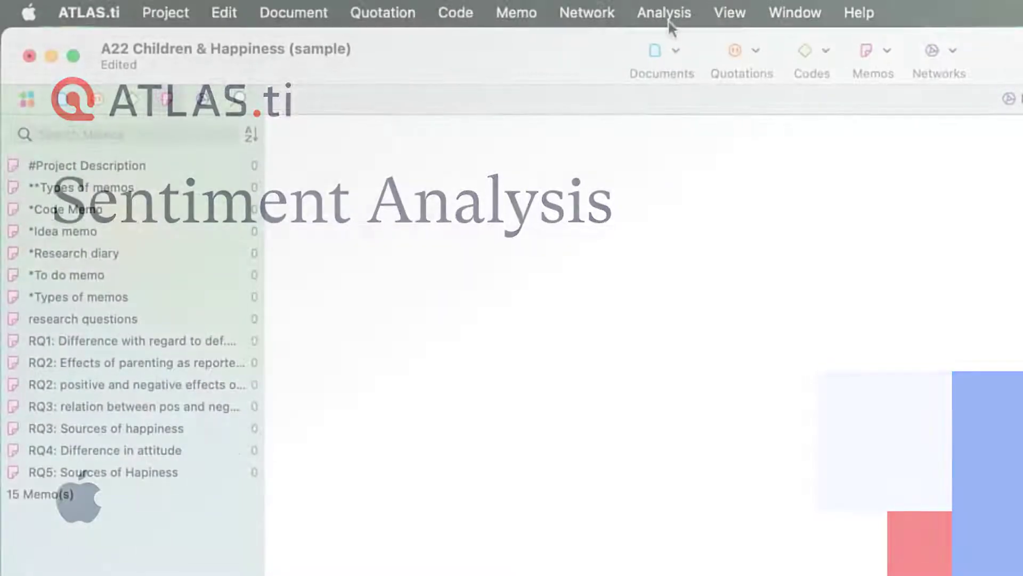
Step: Start the Sentiment Analysis tool from the Analysis menu
left_click(664, 13)
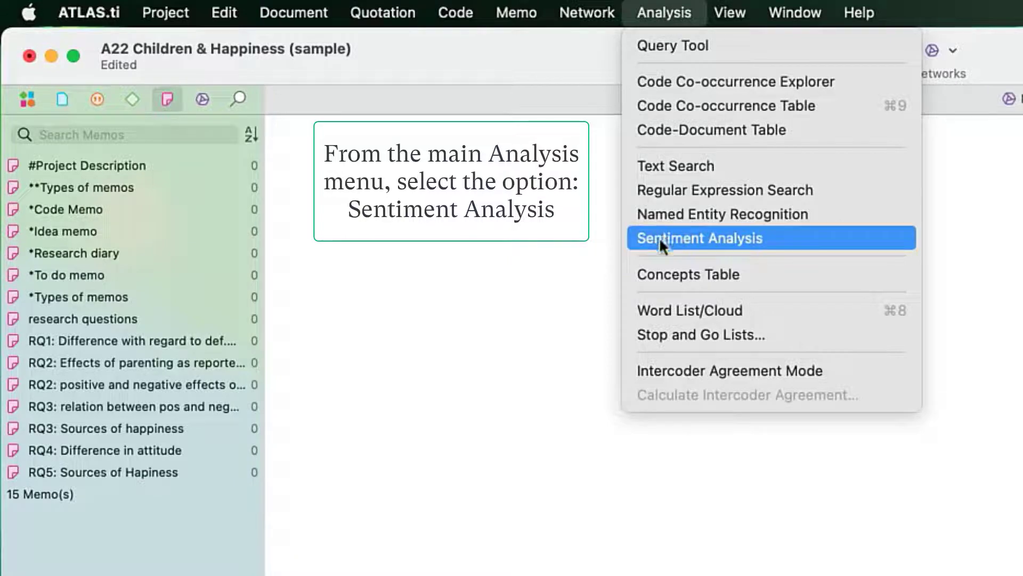
left_click(699, 237)
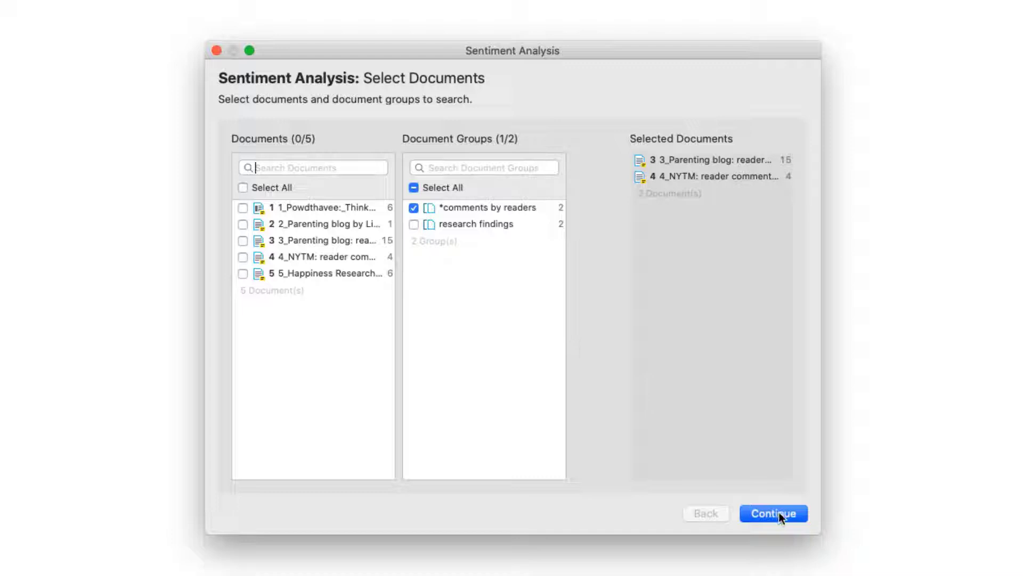
Step: Run the sentiment search at paragraph level with positive, neutral and negative all checked
left_click(774, 513)
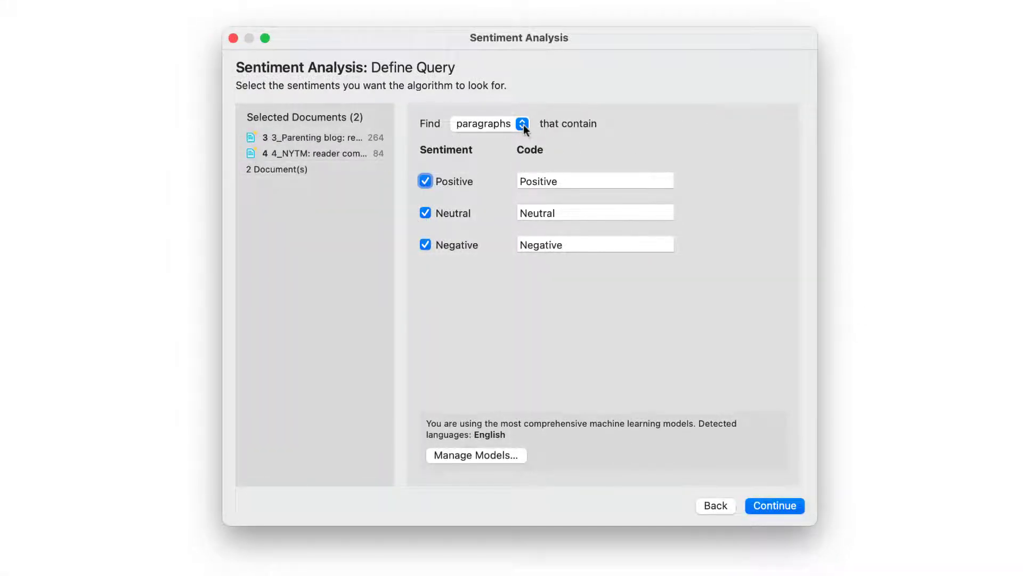
left_click(488, 124)
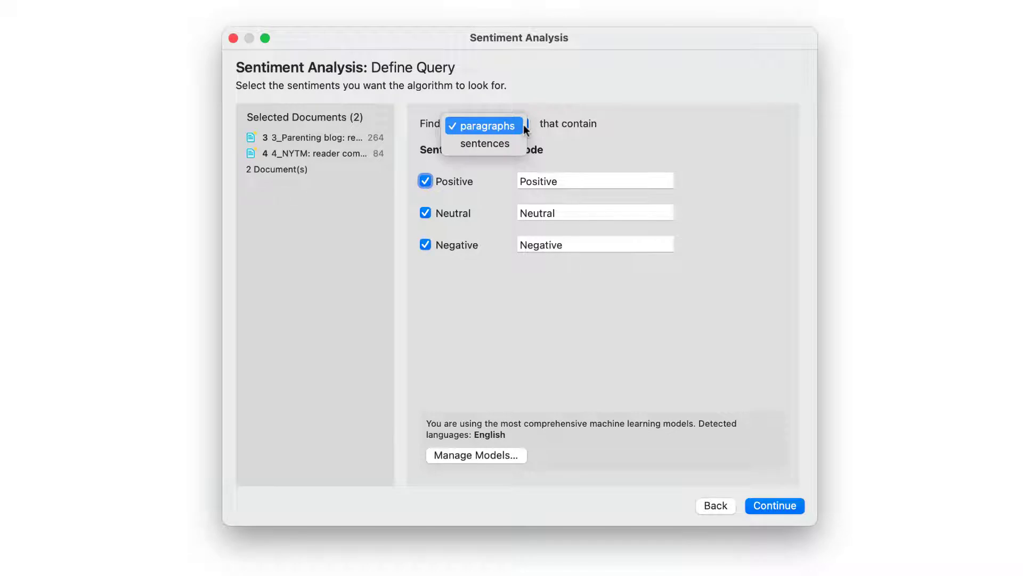
left_click(484, 125)
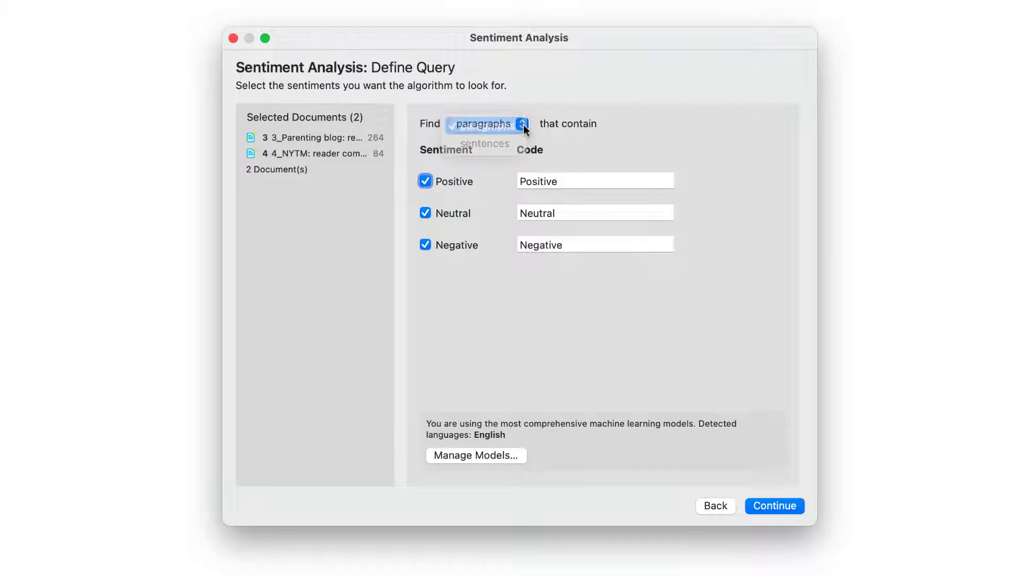
left_click(490, 123)
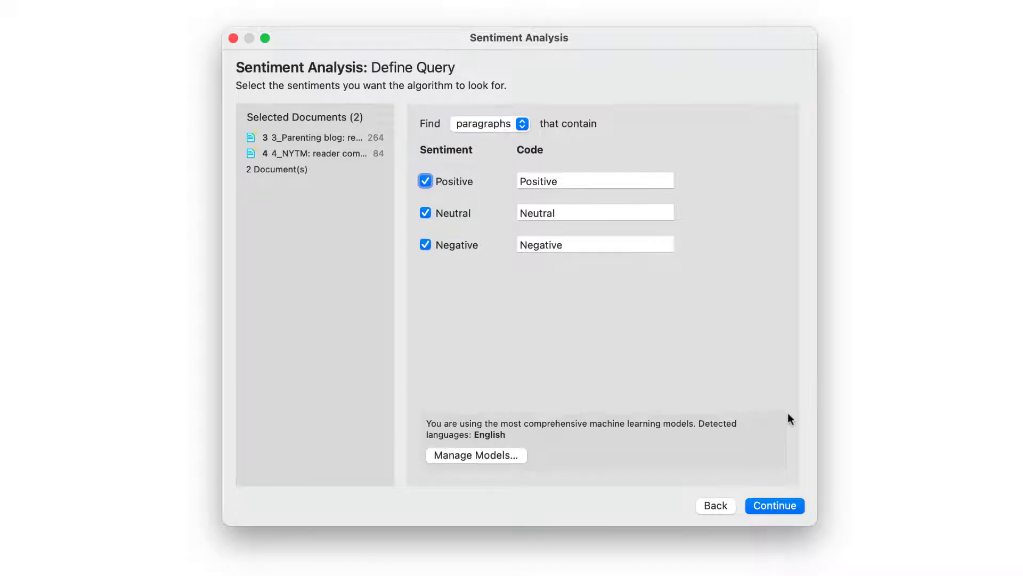
left_click(774, 506)
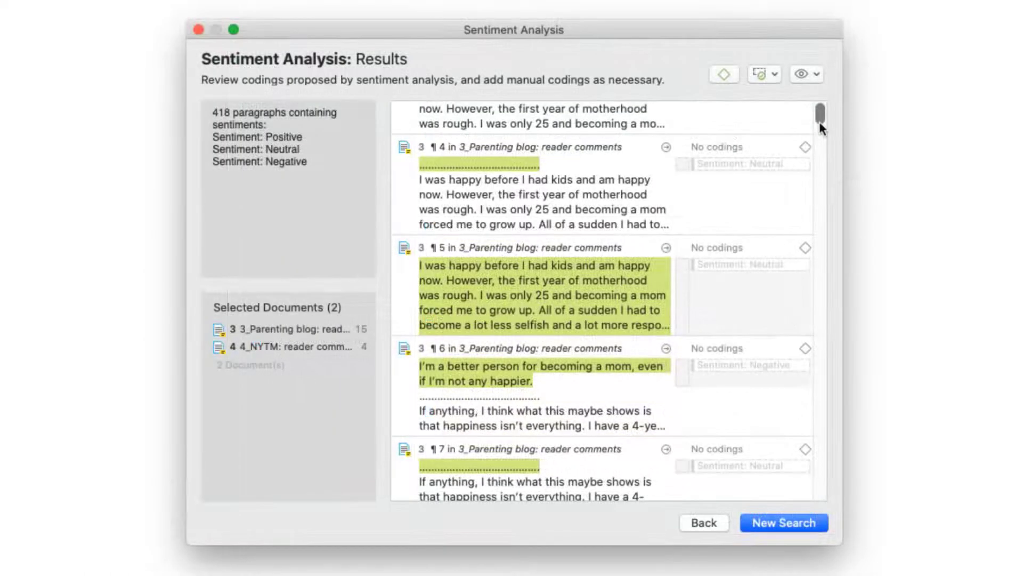
scroll("down", 3)
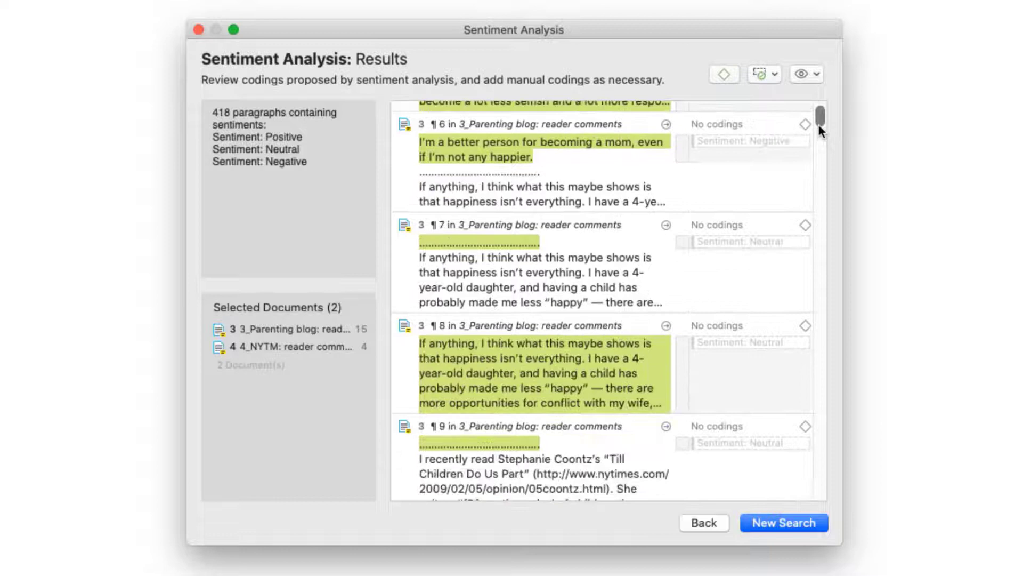
scroll("down", 3)
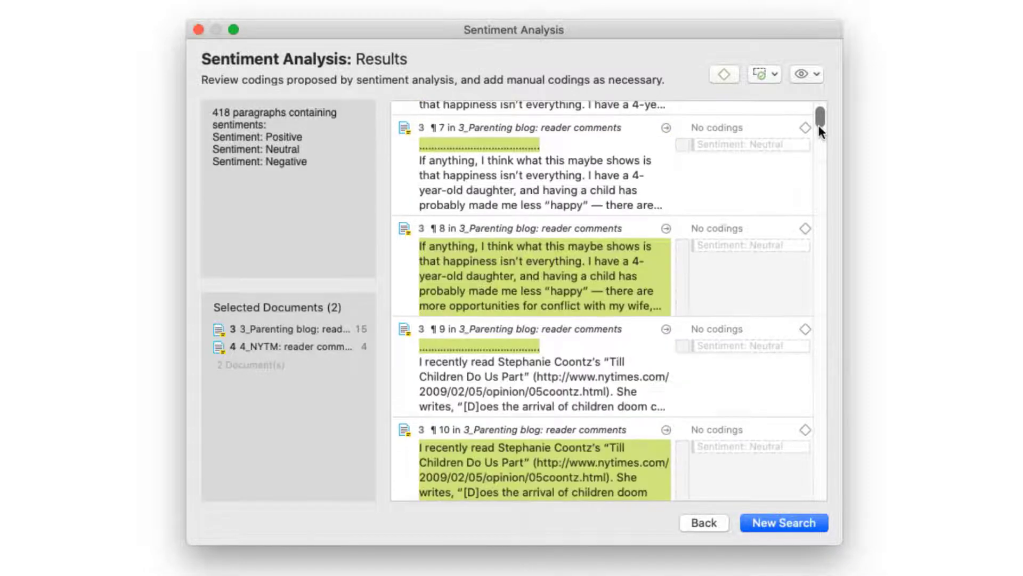
scroll("down", 3)
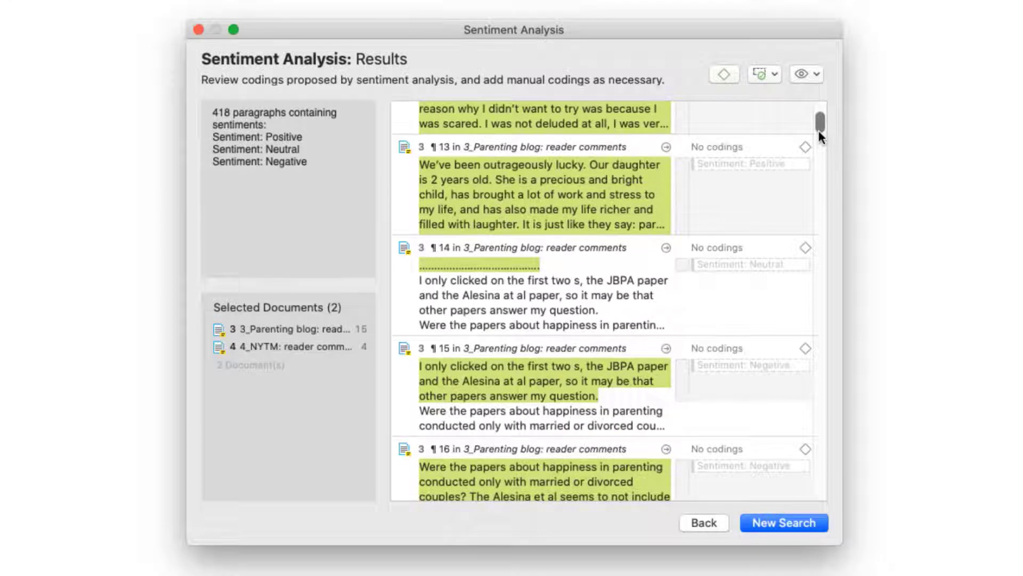
left_click(760, 73)
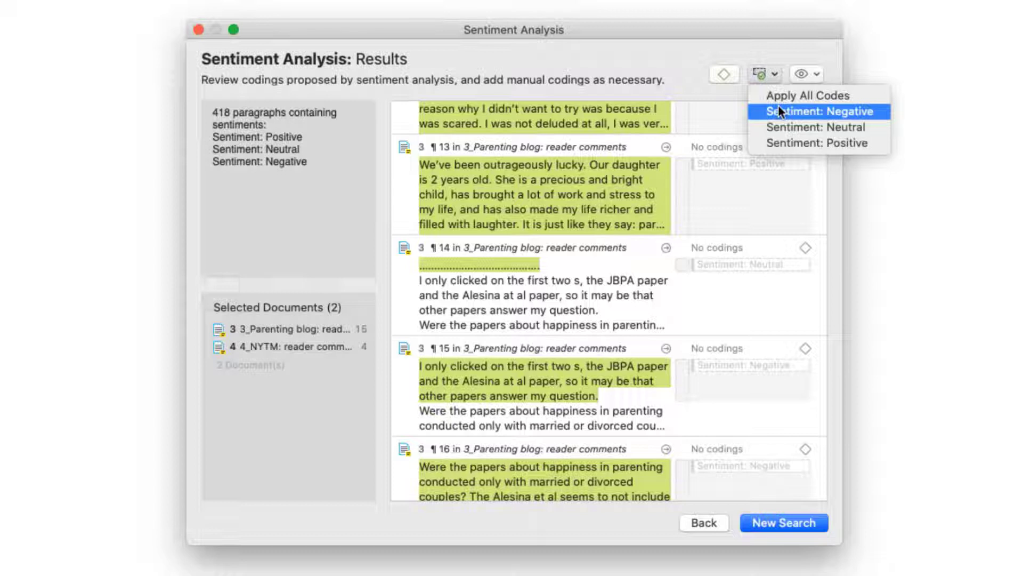
Step: Apply the Sentiment: Negative and Sentiment: Positive codes to their proposed paragraphs
left_click(825, 111)
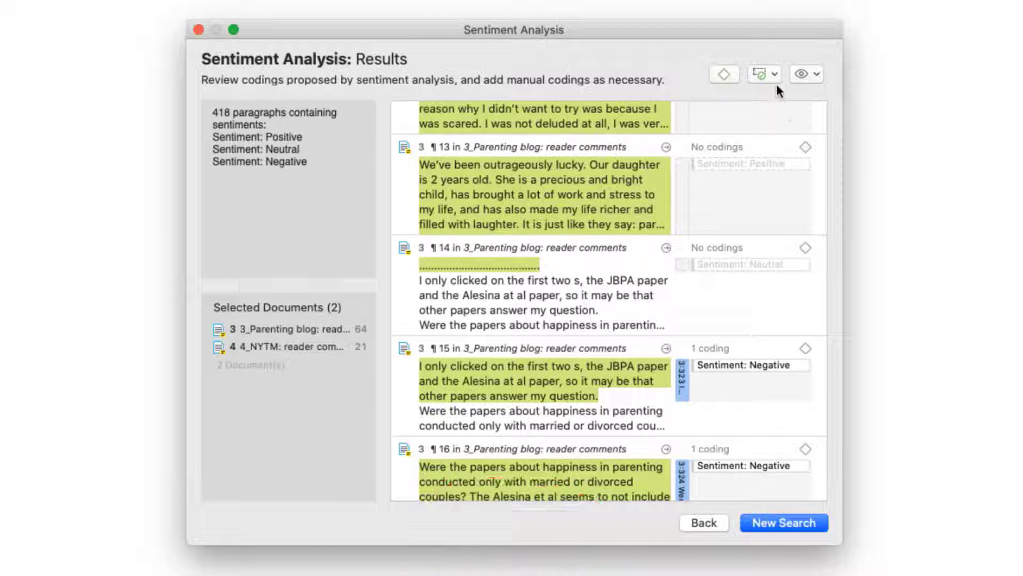
left_click(764, 74)
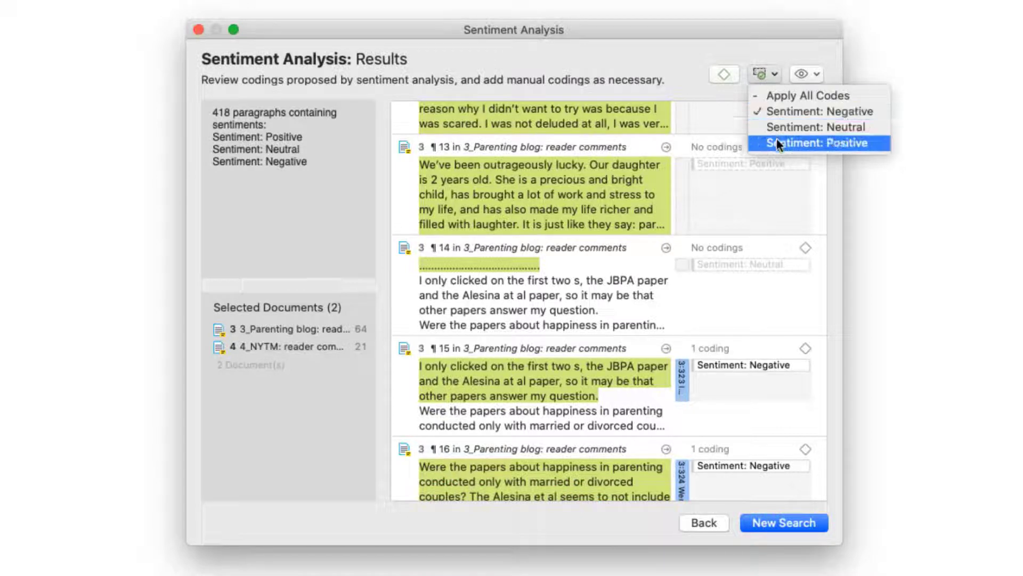
left_click(824, 142)
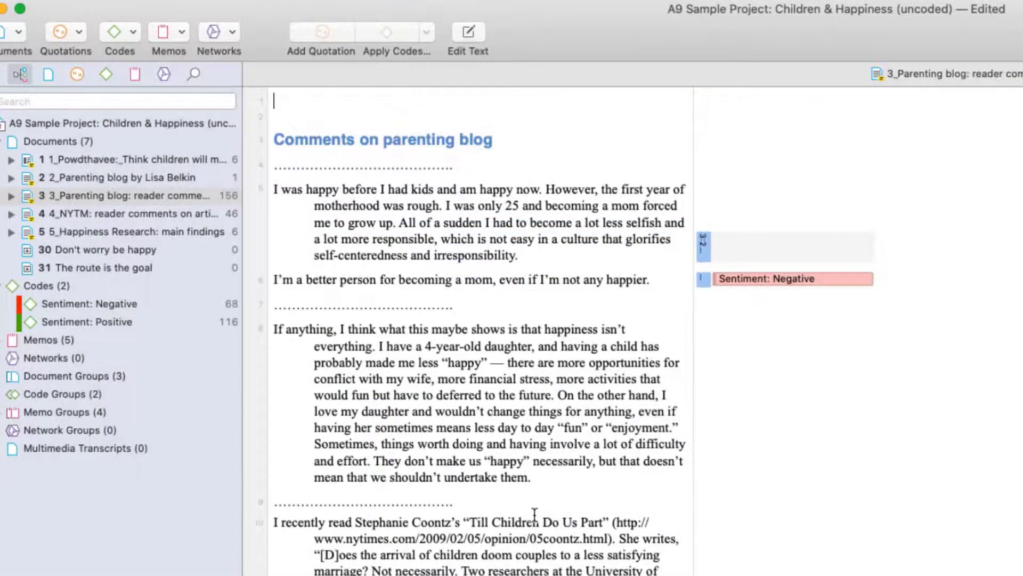
Step: Scroll through the reader comments document to see the new sentiment codings
scroll("down", 3)
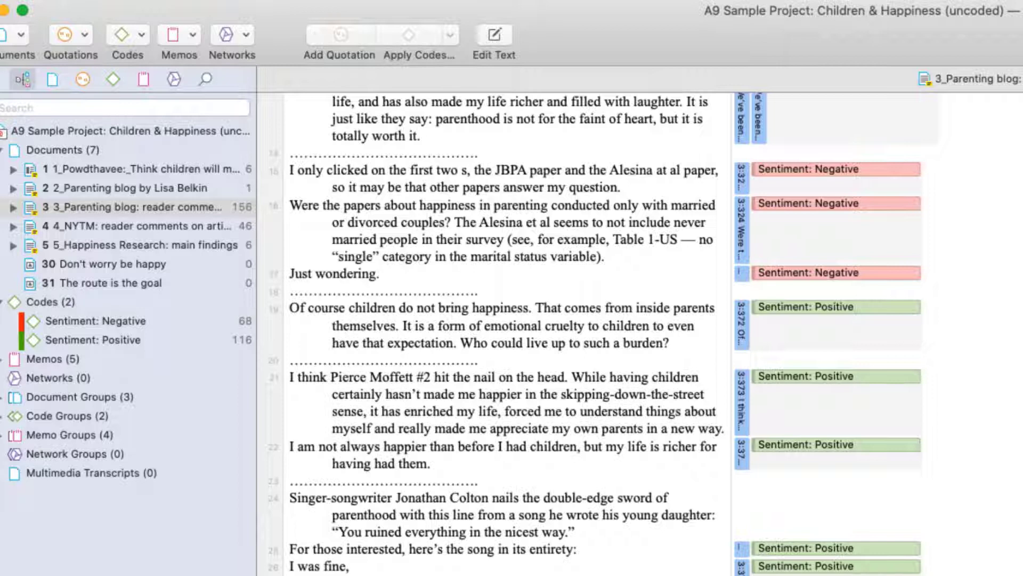